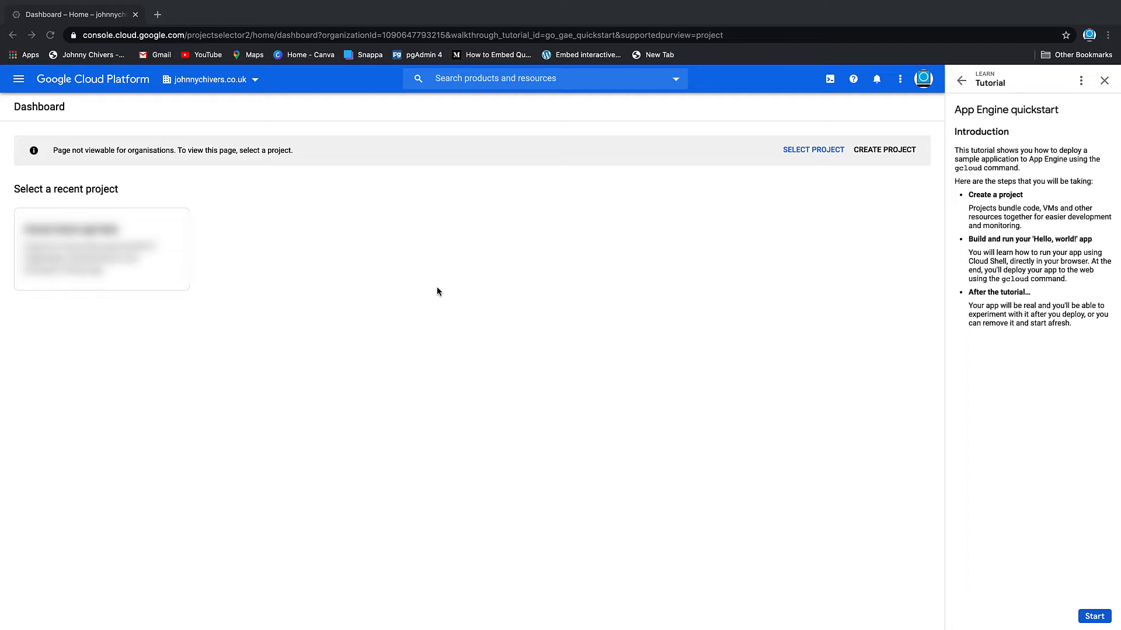
mouse_move(928, 133)
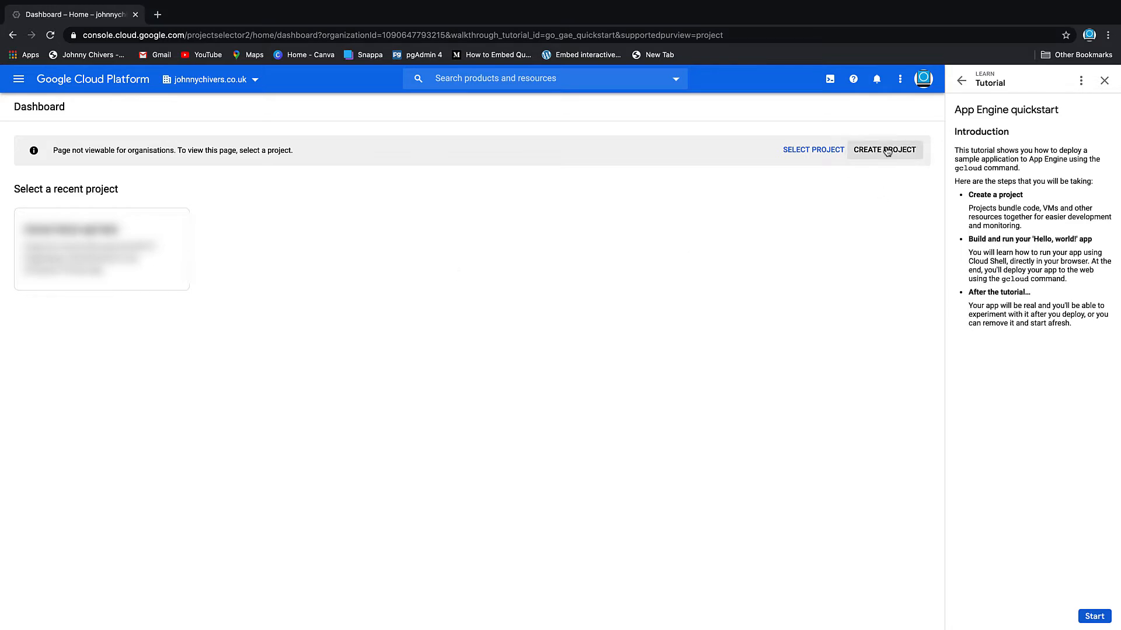
Step: Create a new project named bucket-demo from the project picker
left_click(211, 78)
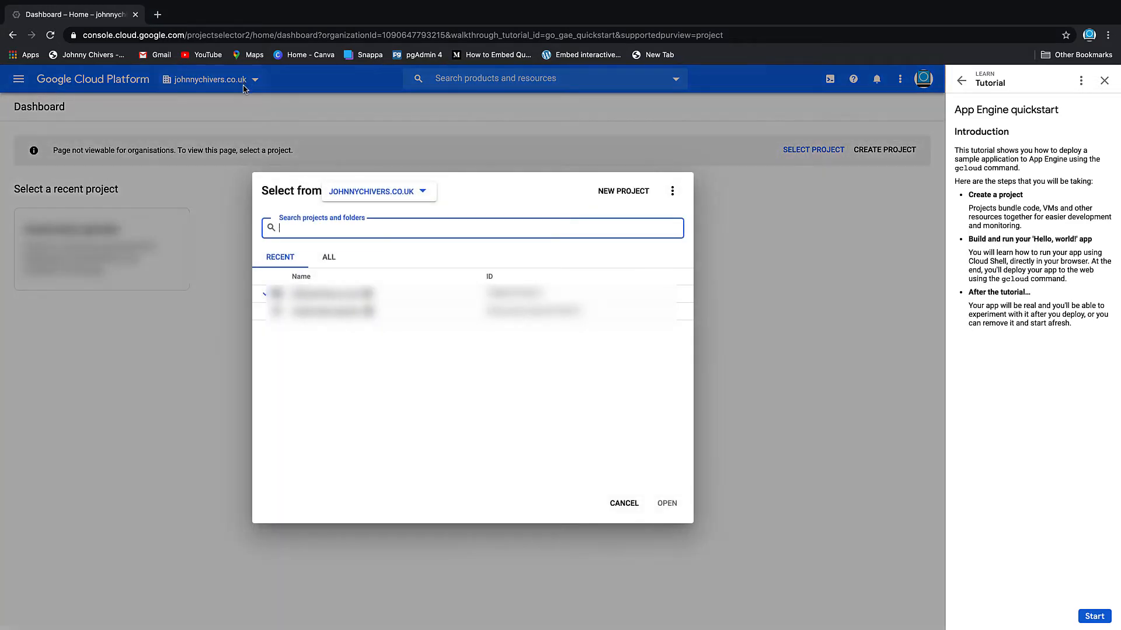
mouse_move(701, 209)
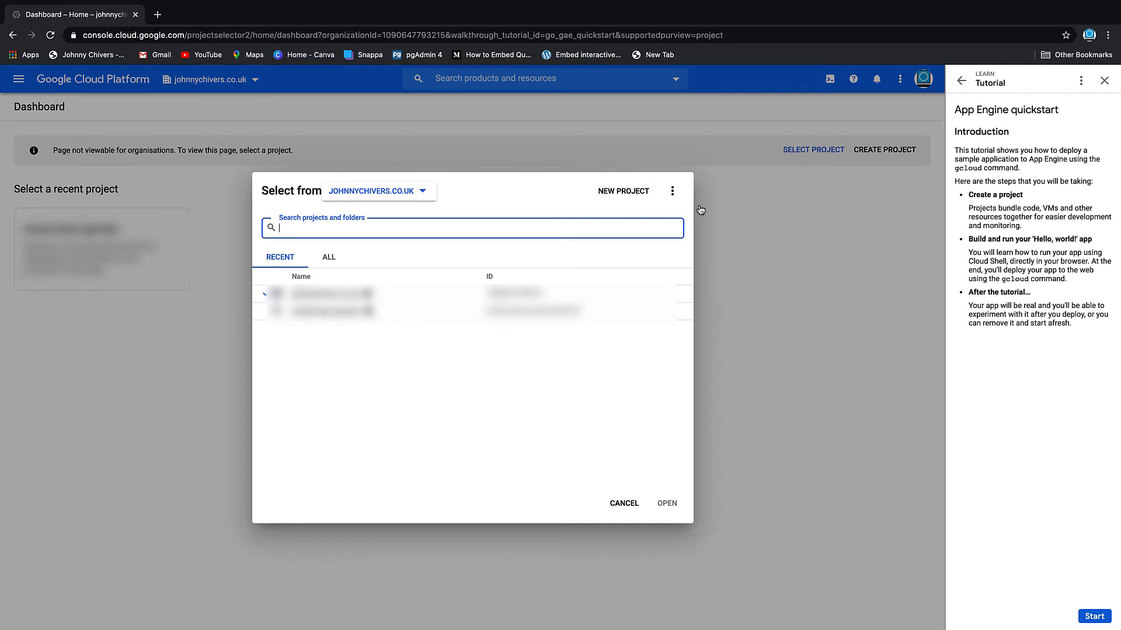
left_click(622, 191)
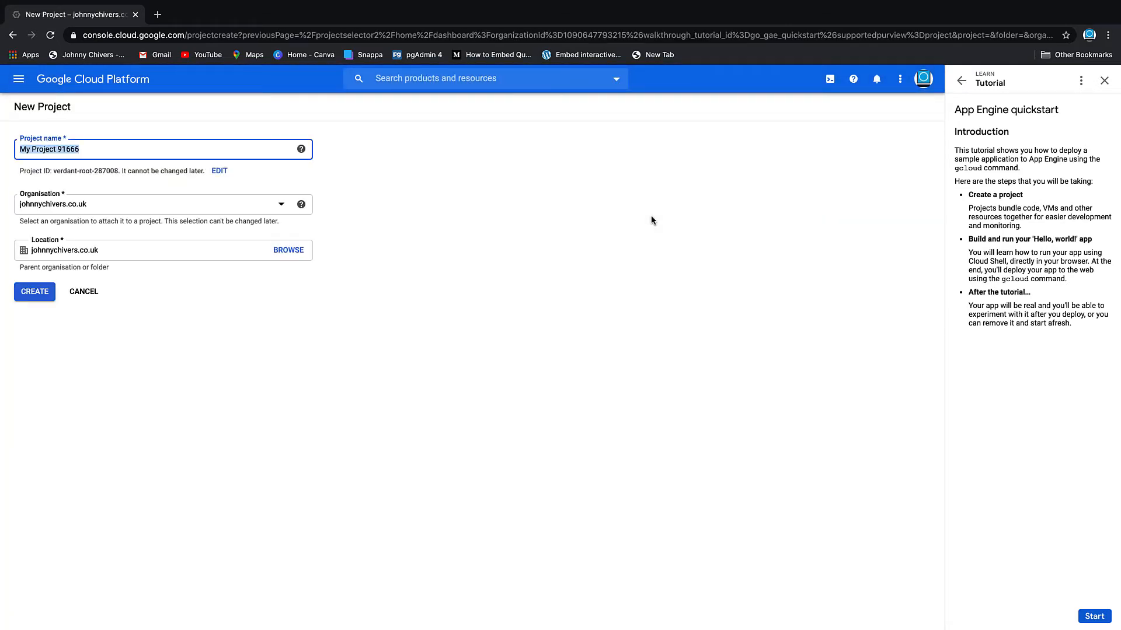
type("bucket-dem")
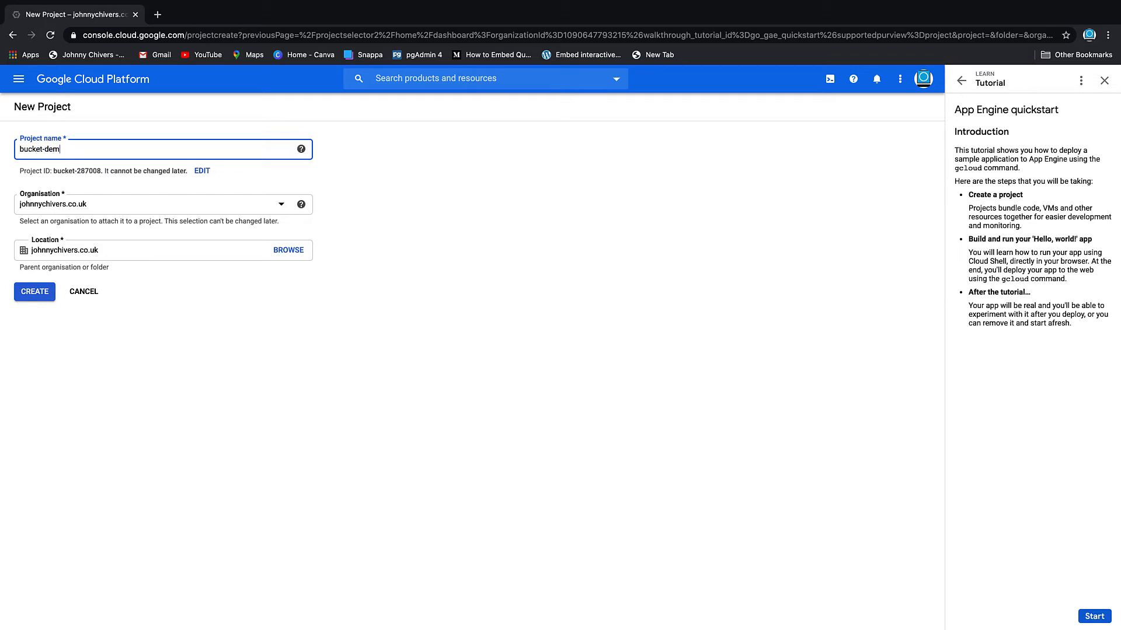
left_click(34, 292)
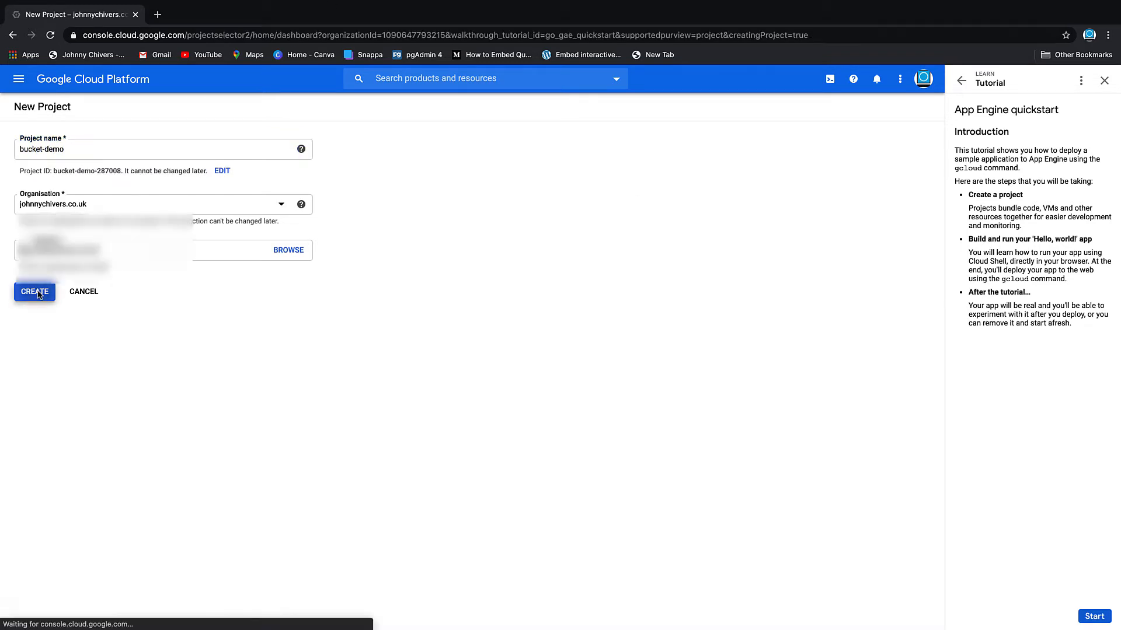
Step: Switch to the bucket-demo project and search for 'bucket' to reach Create bucket
left_click(34, 292)
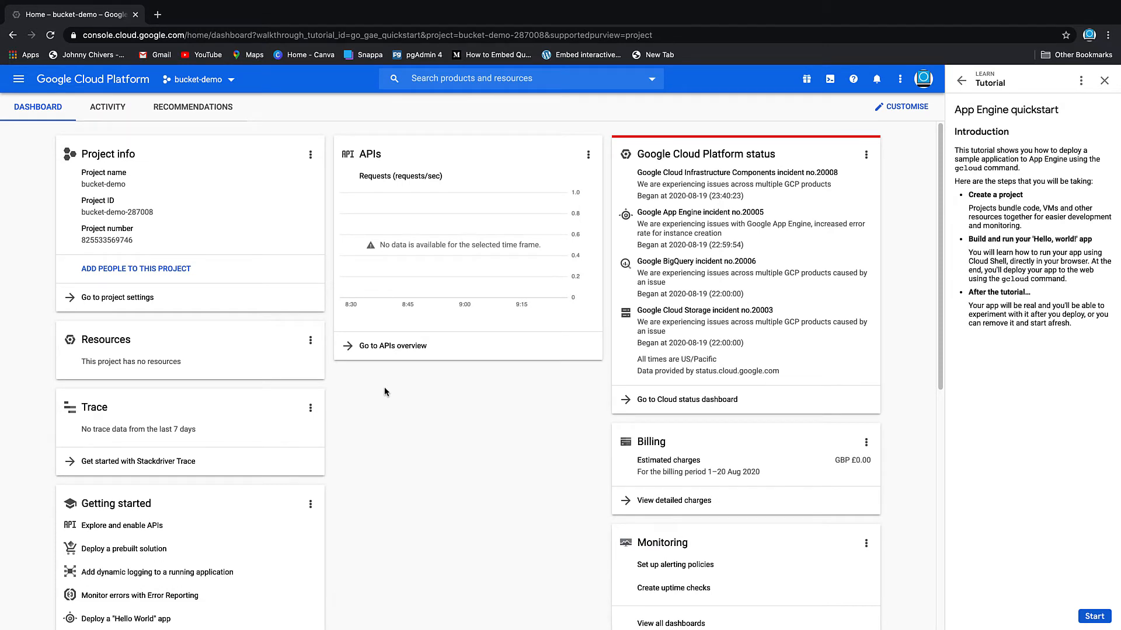
mouse_move(393, 322)
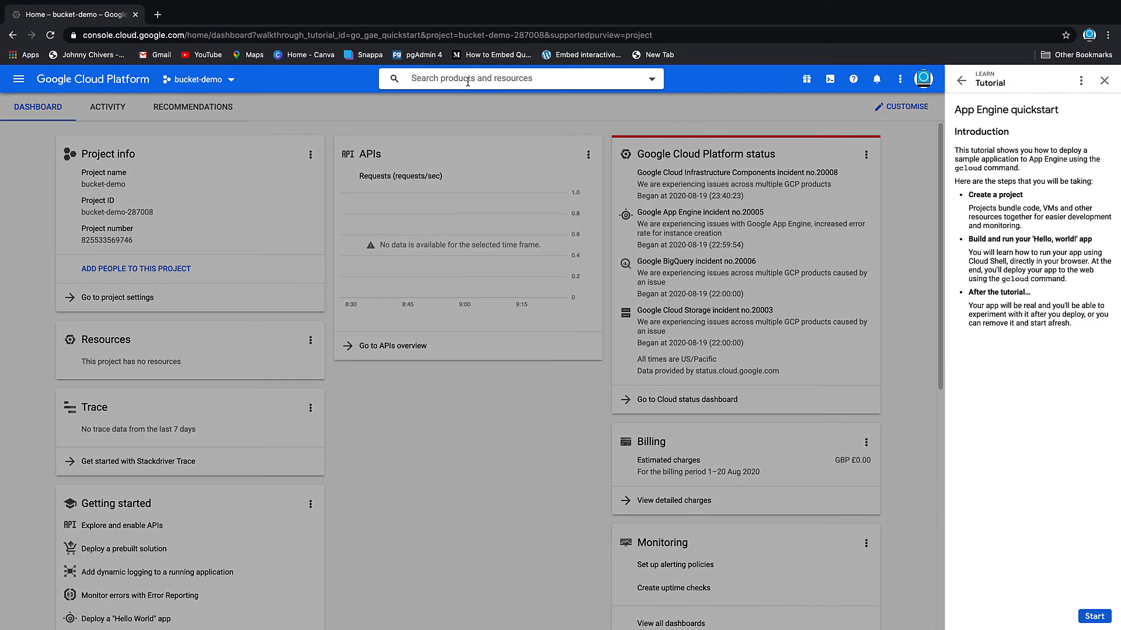
type("bucket")
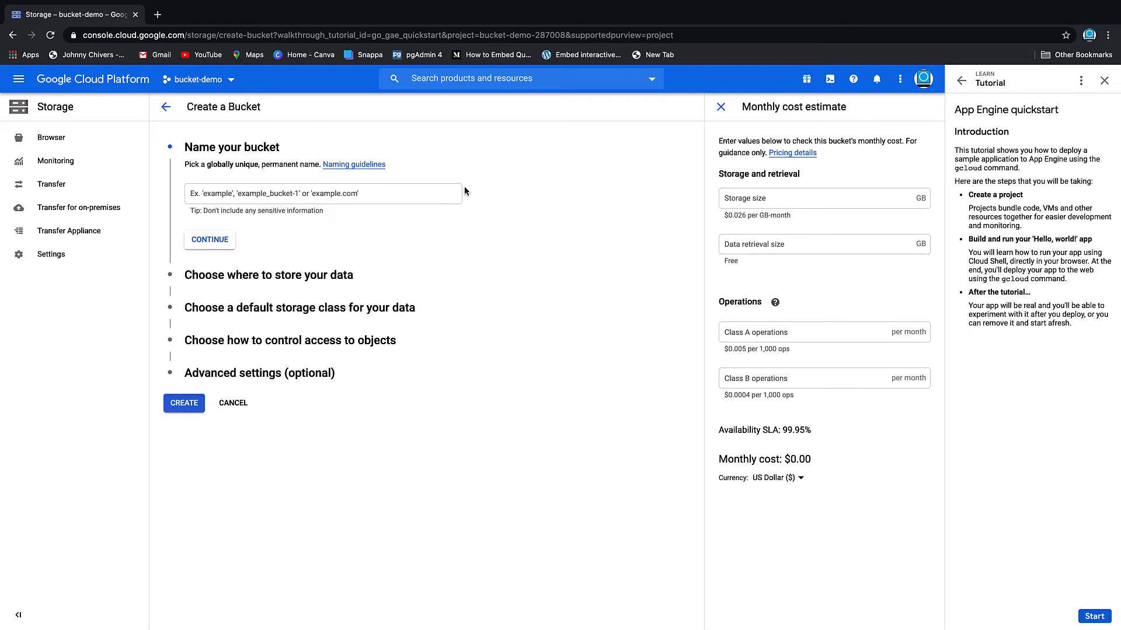
Step: Name the bucket demo-johnny-chivers-bucket and continue to the location step
left_click(323, 193)
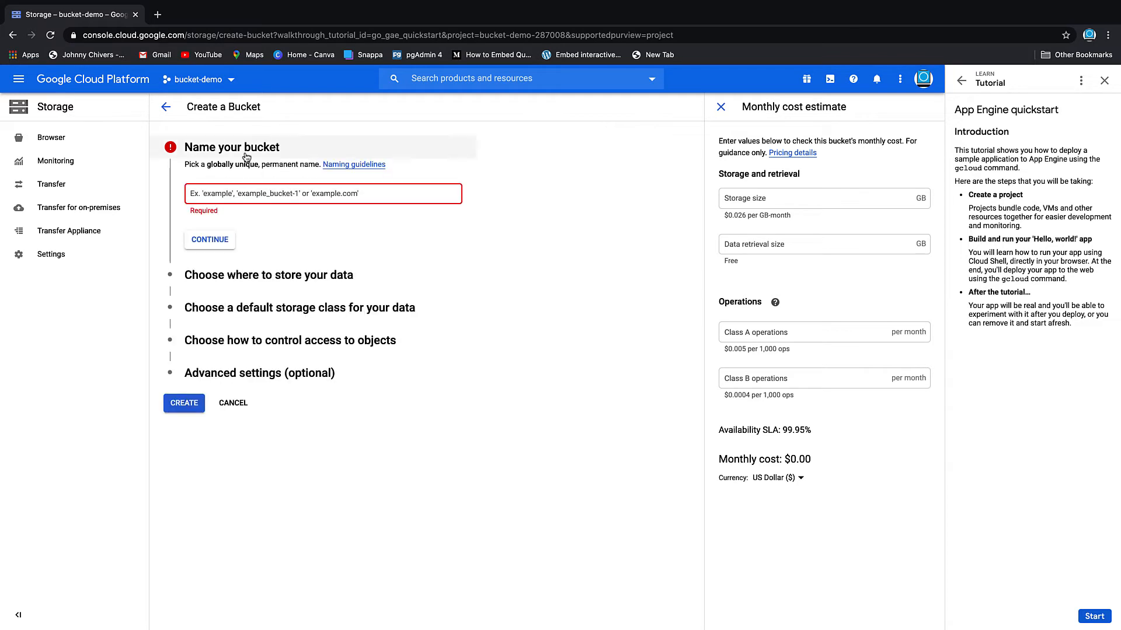
type("demo-")
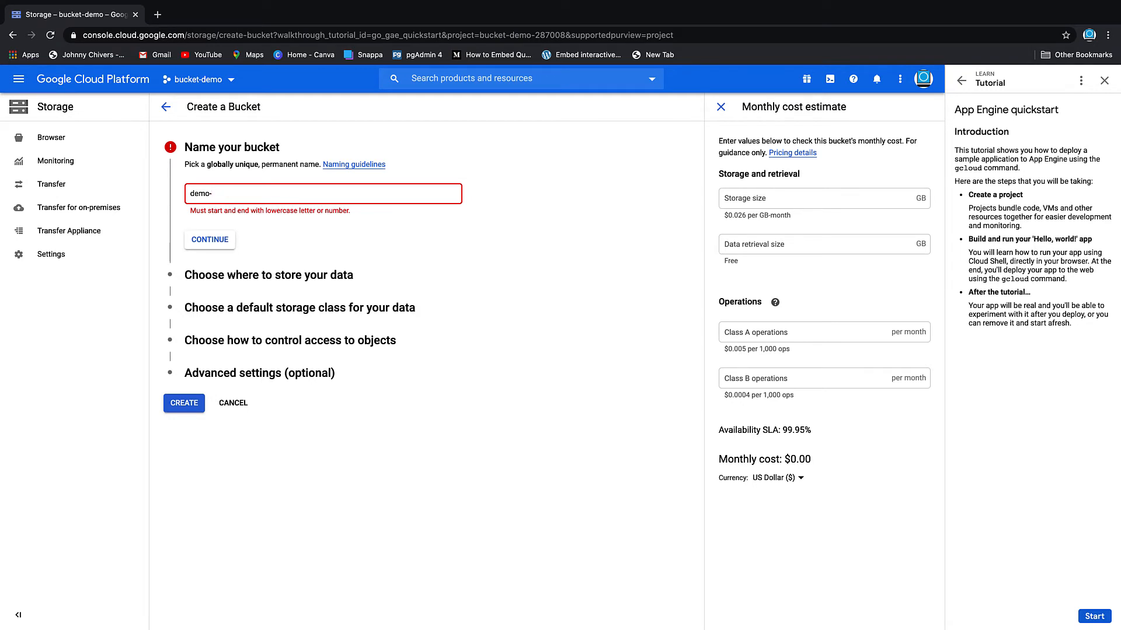
type("johnny-chivers-bucke")
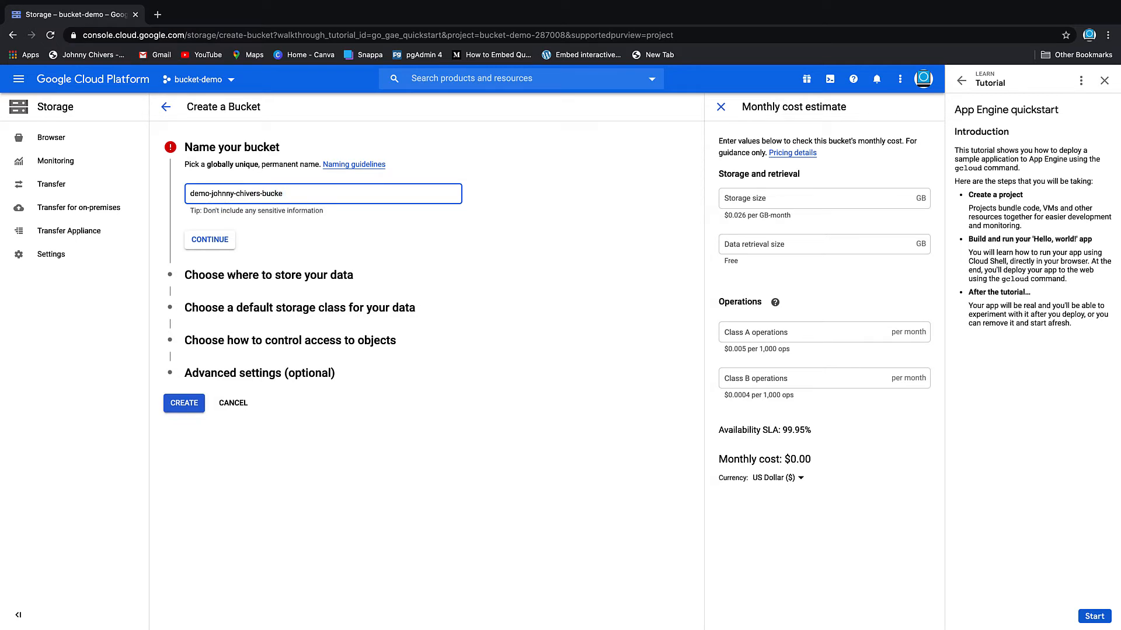
left_click(209, 239)
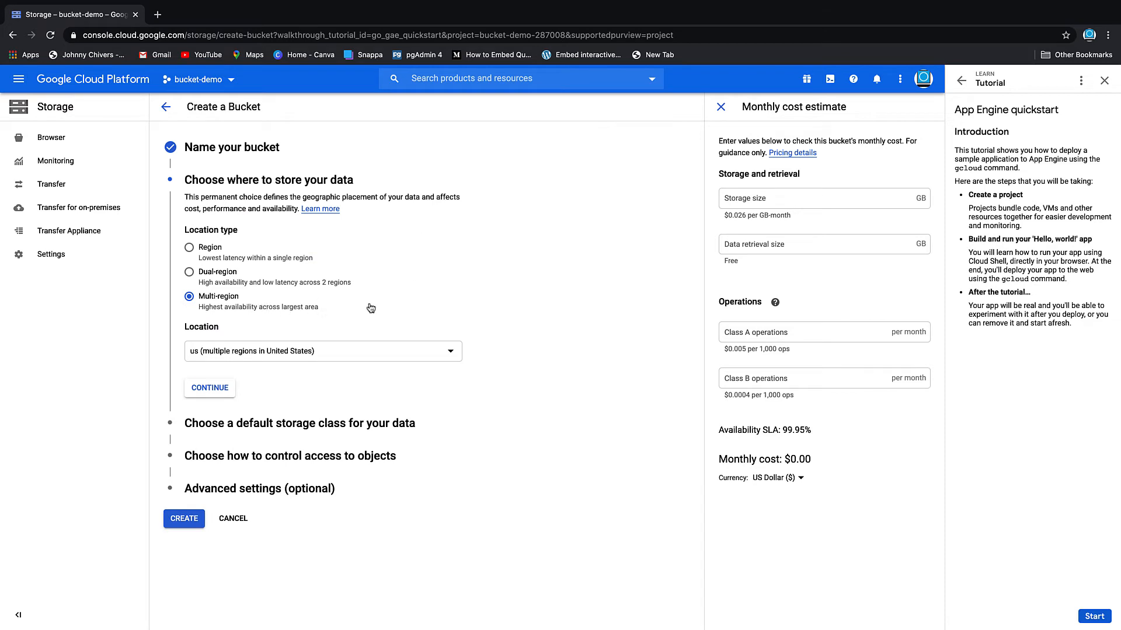
mouse_move(242, 250)
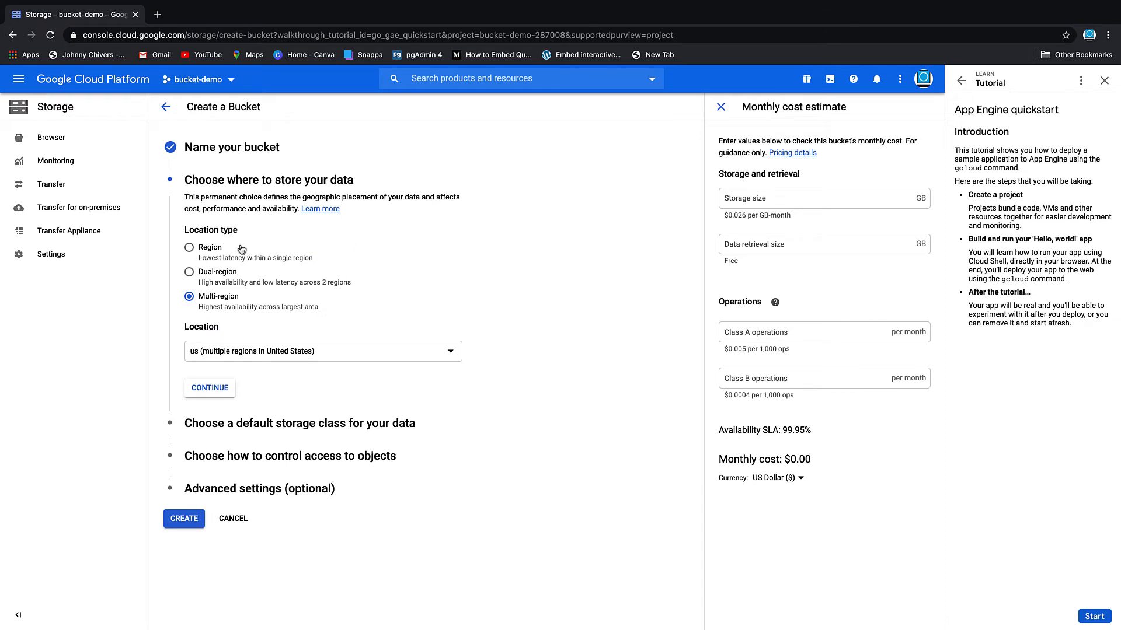
mouse_move(229, 287)
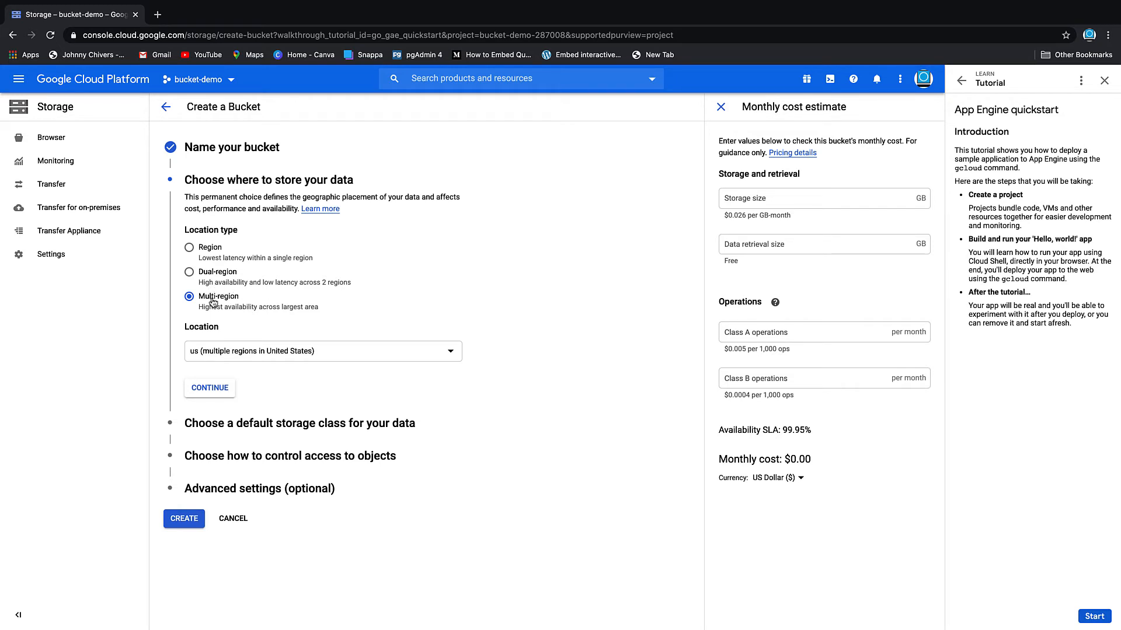
mouse_move(236, 367)
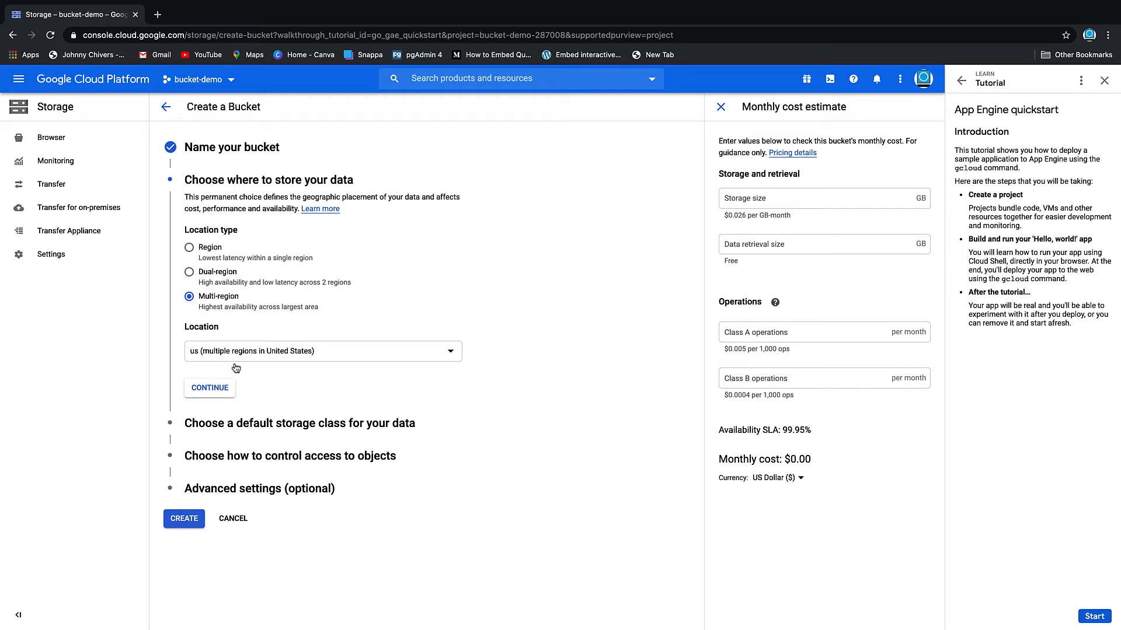
Step: Try single-region London and dual-region location options for the bucket
left_click(322, 351)
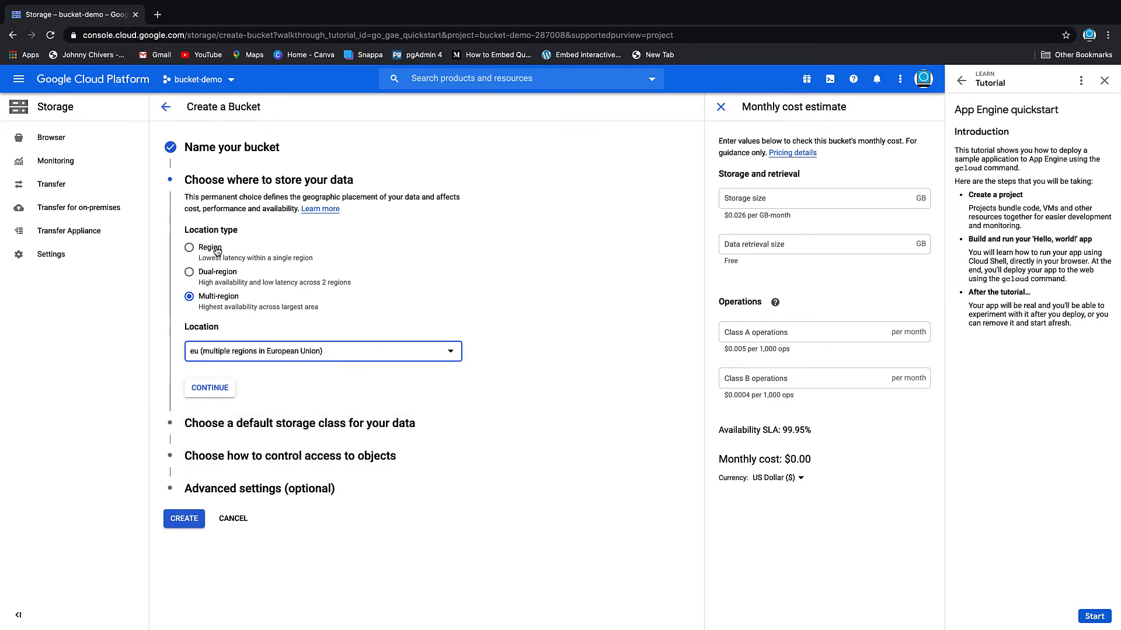
left_click(189, 248)
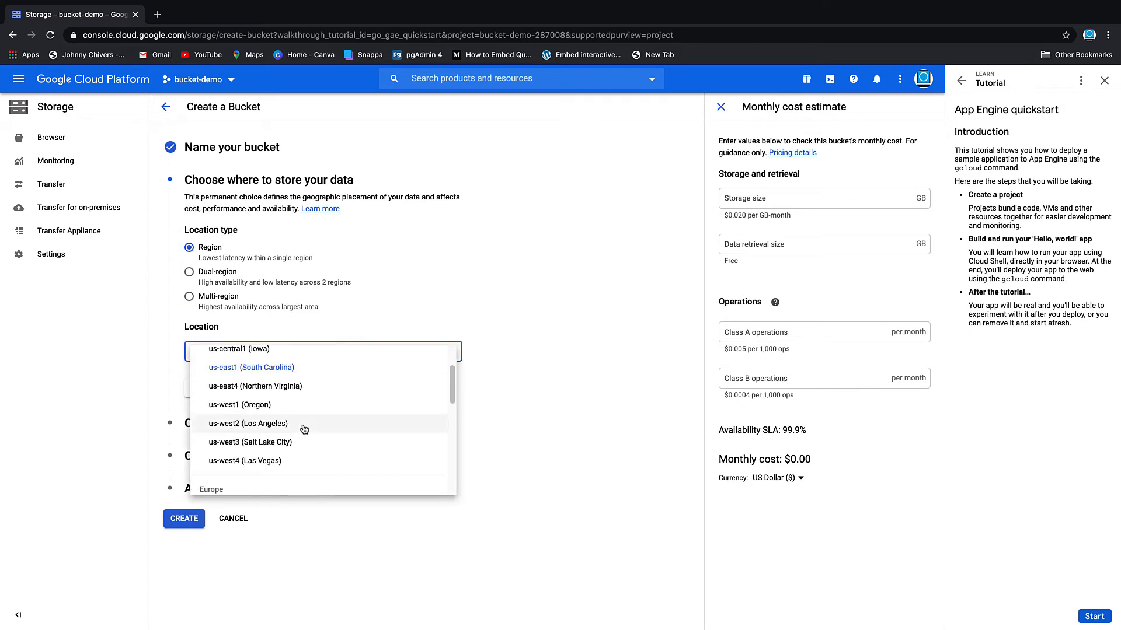
left_click(250, 489)
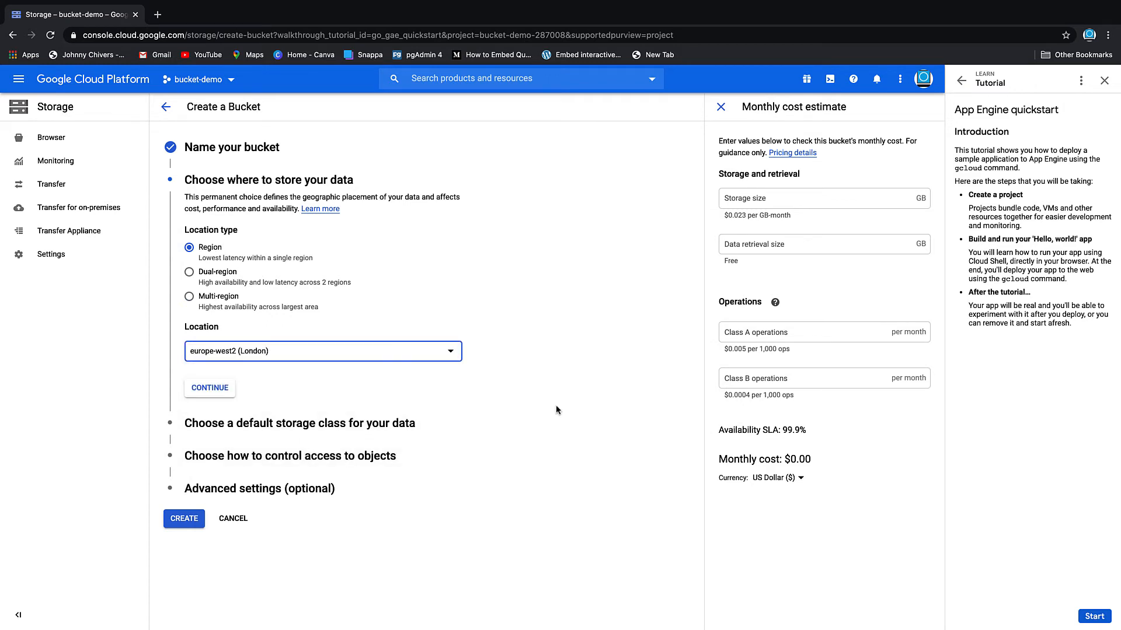
left_click(189, 272)
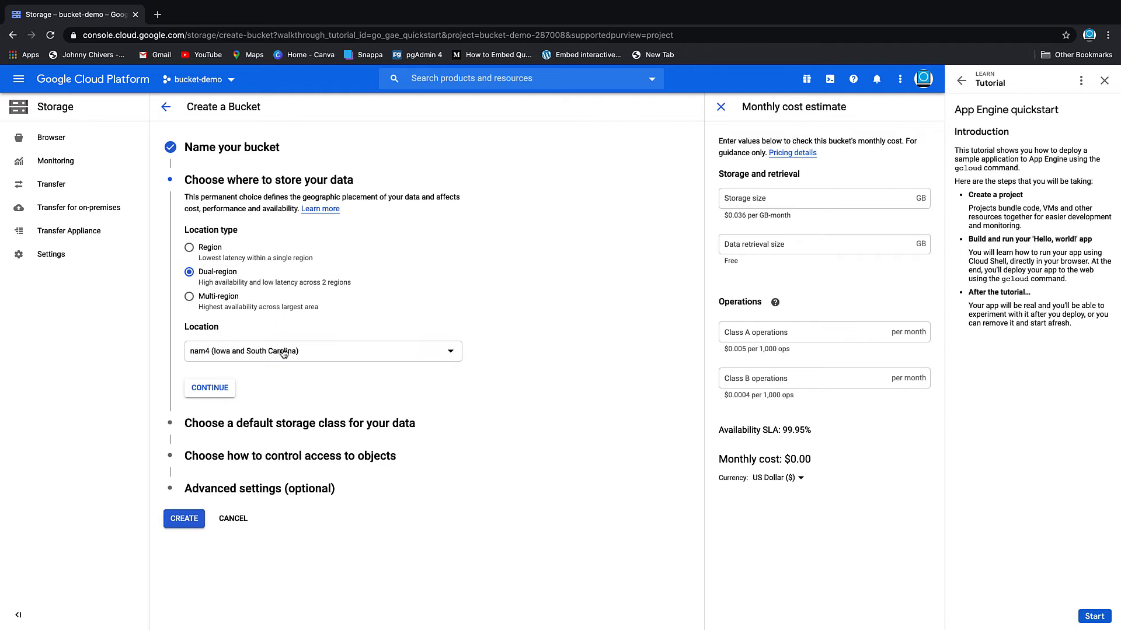
mouse_move(227, 359)
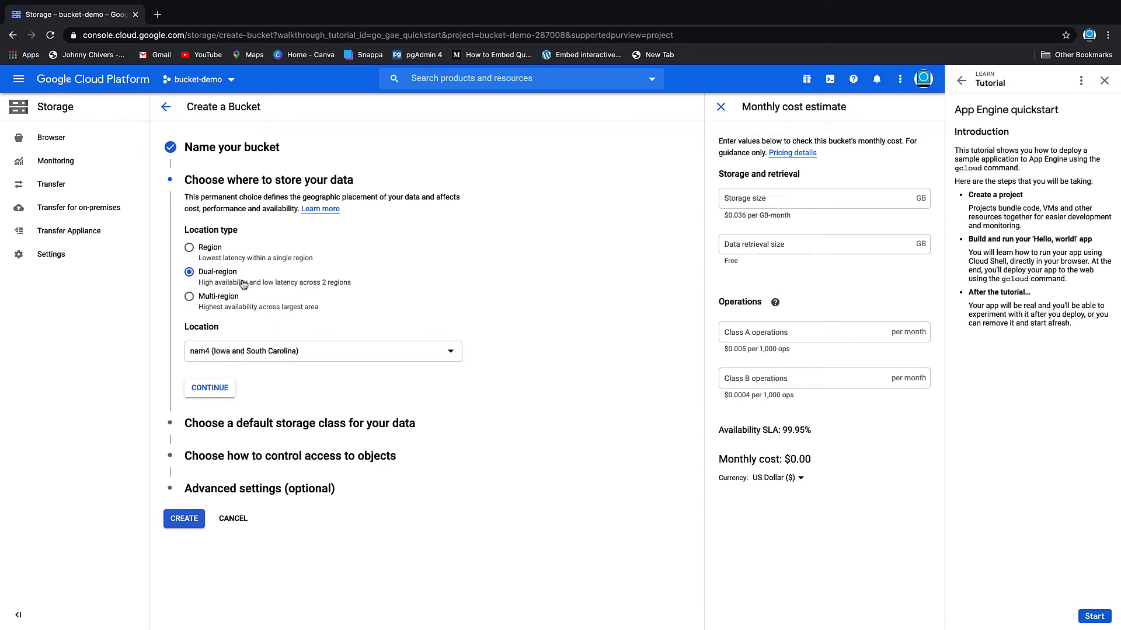
mouse_move(266, 361)
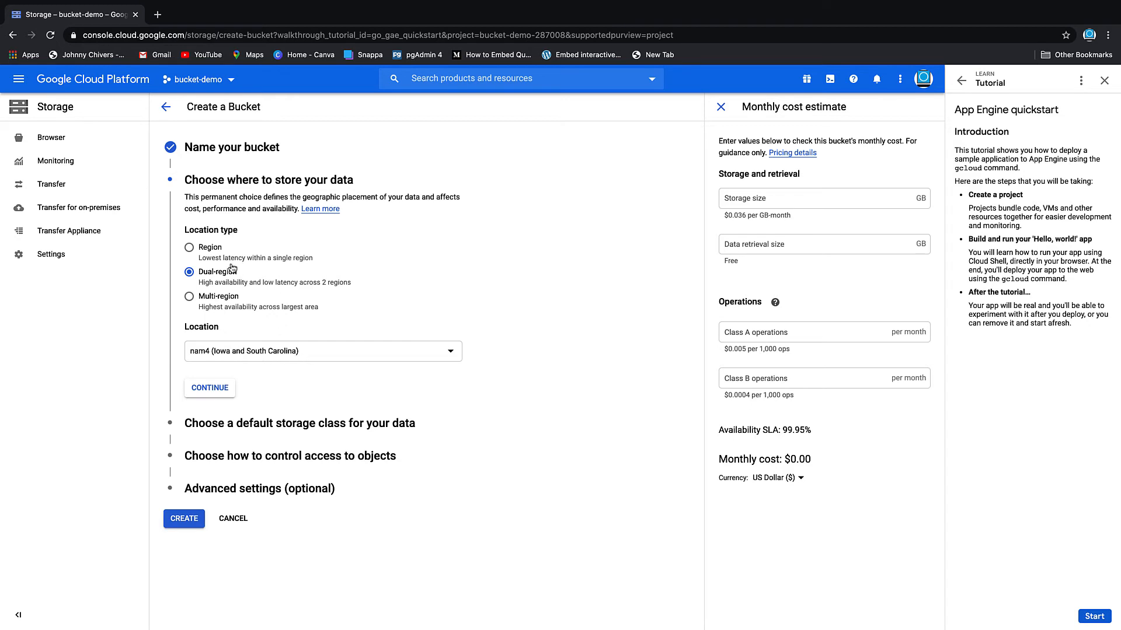
Step: Set the bucket location to the EU multi-region and continue to storage class
left_click(189, 295)
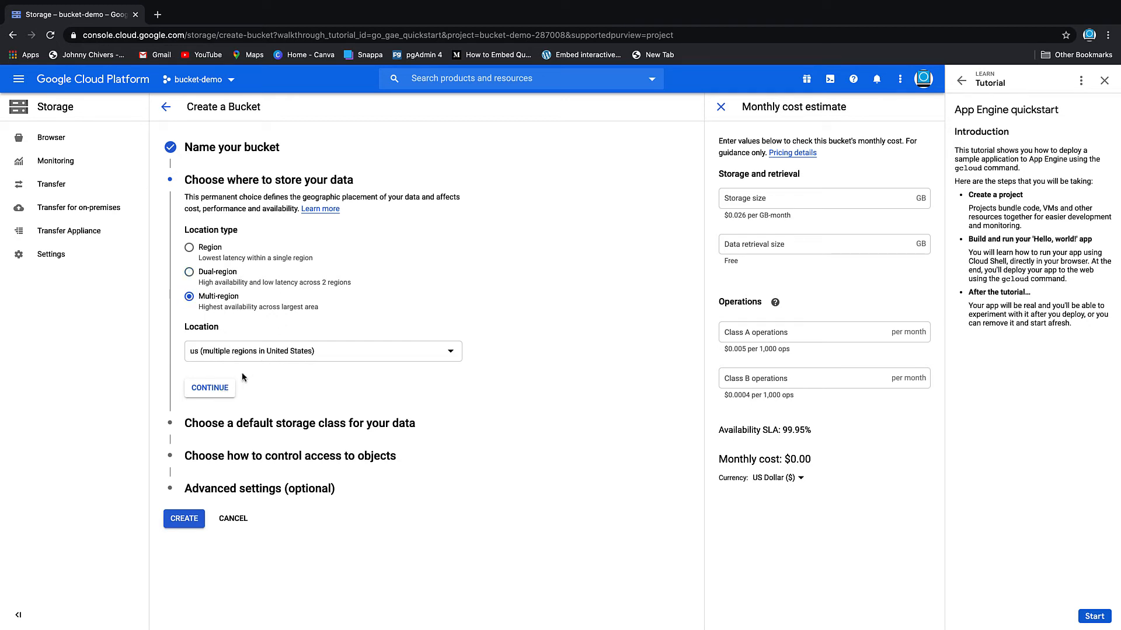
left_click(323, 352)
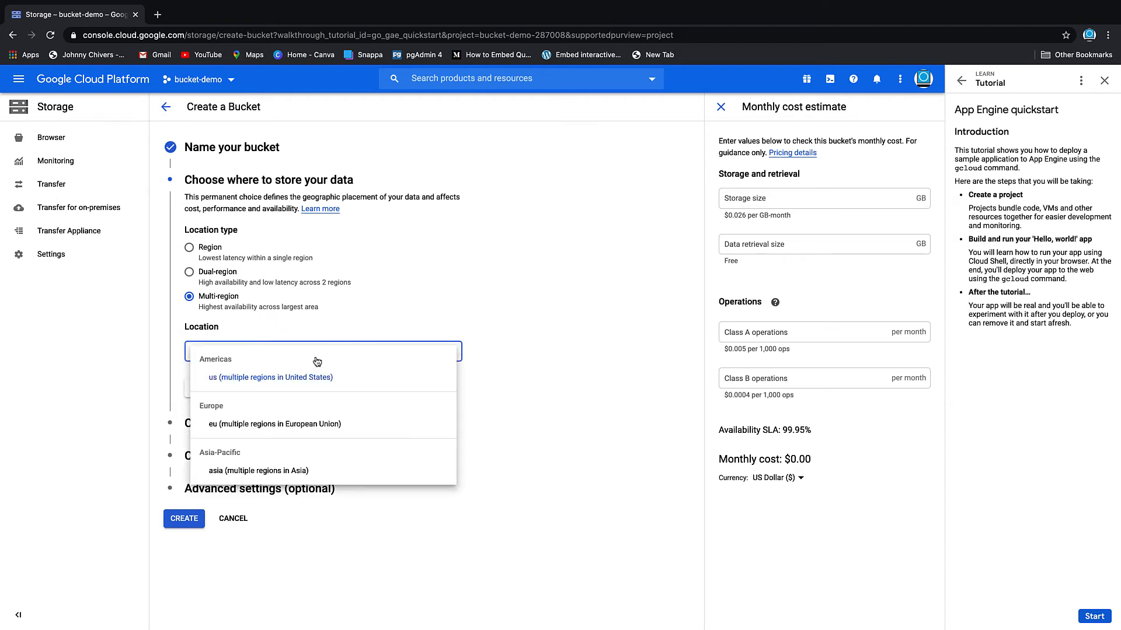
left_click(273, 424)
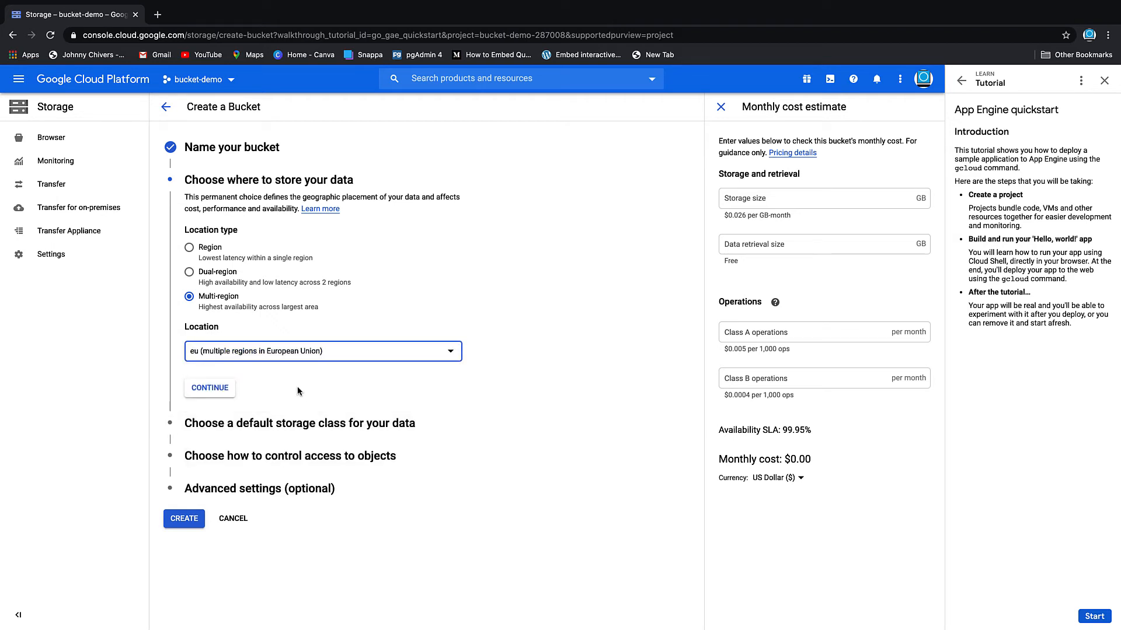
left_click(209, 387)
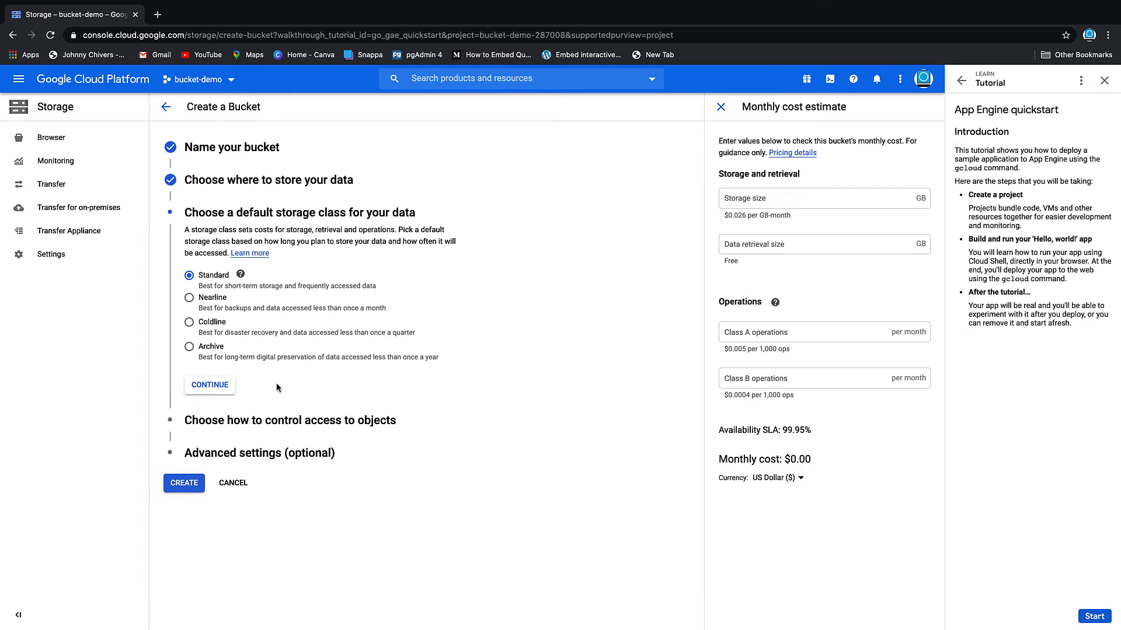
mouse_move(458, 343)
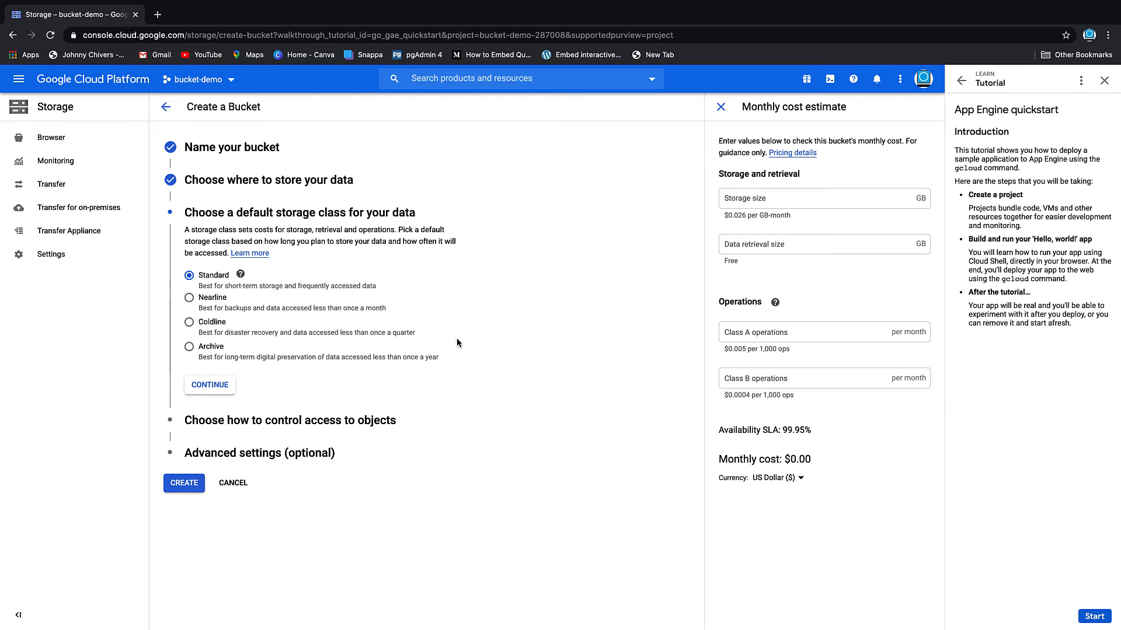
Step: Create the bucket with Standard storage class and uniform access control
left_click(209, 384)
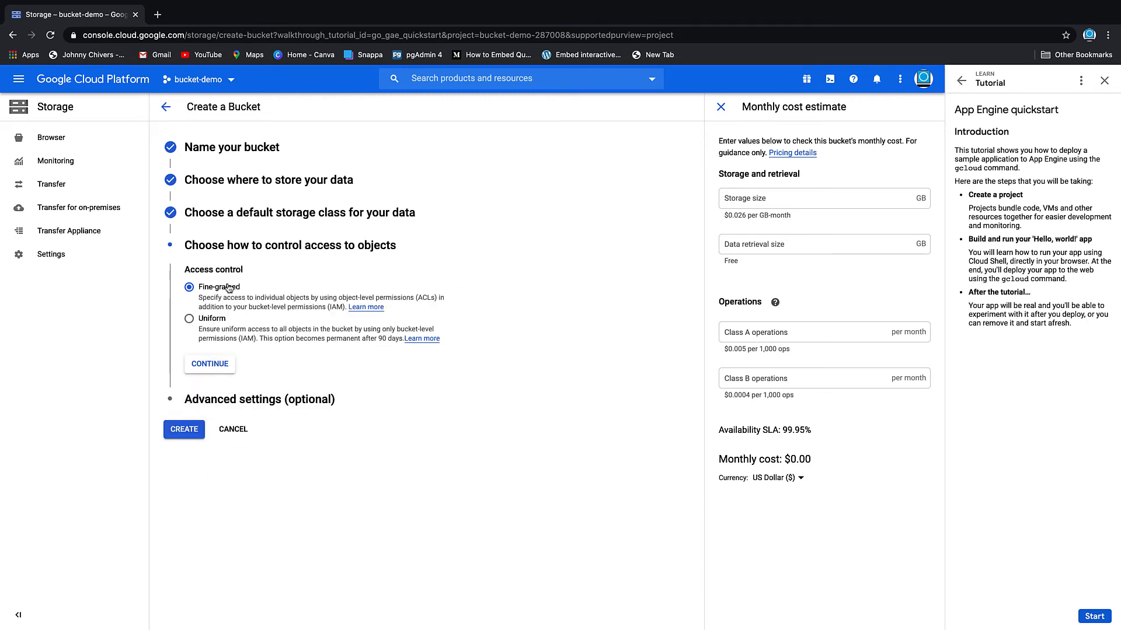
mouse_move(208, 326)
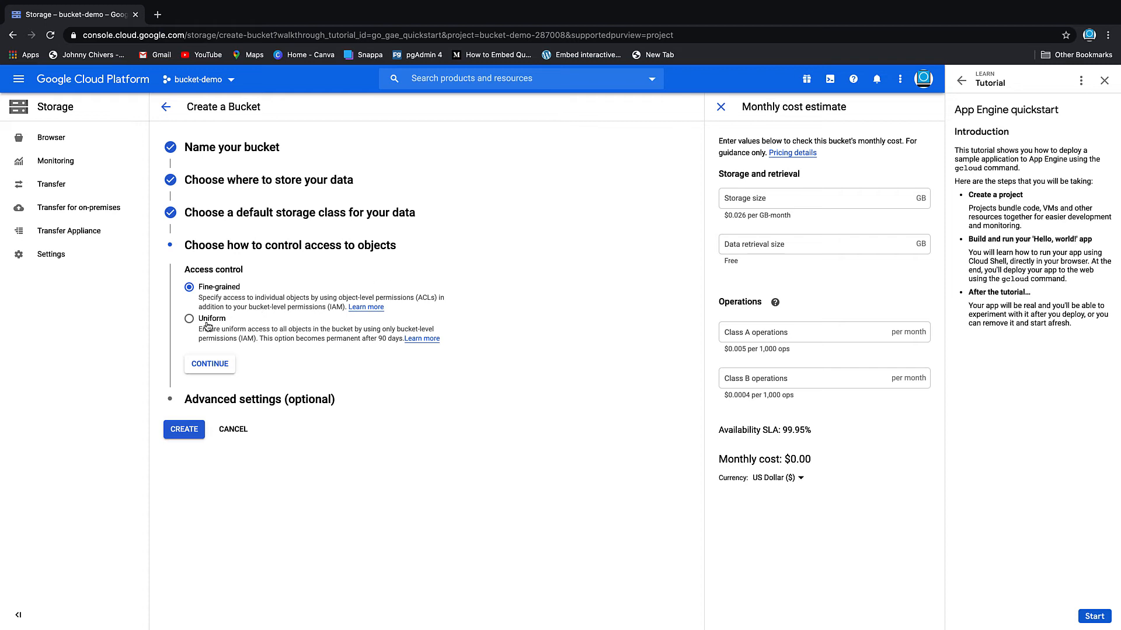
left_click(189, 317)
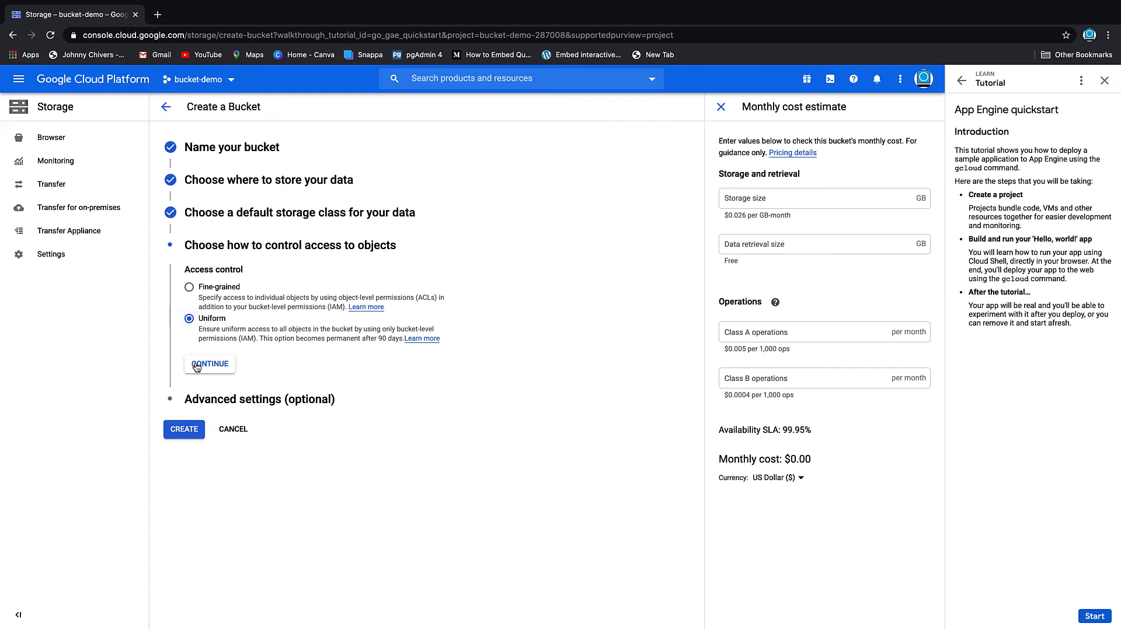
left_click(209, 364)
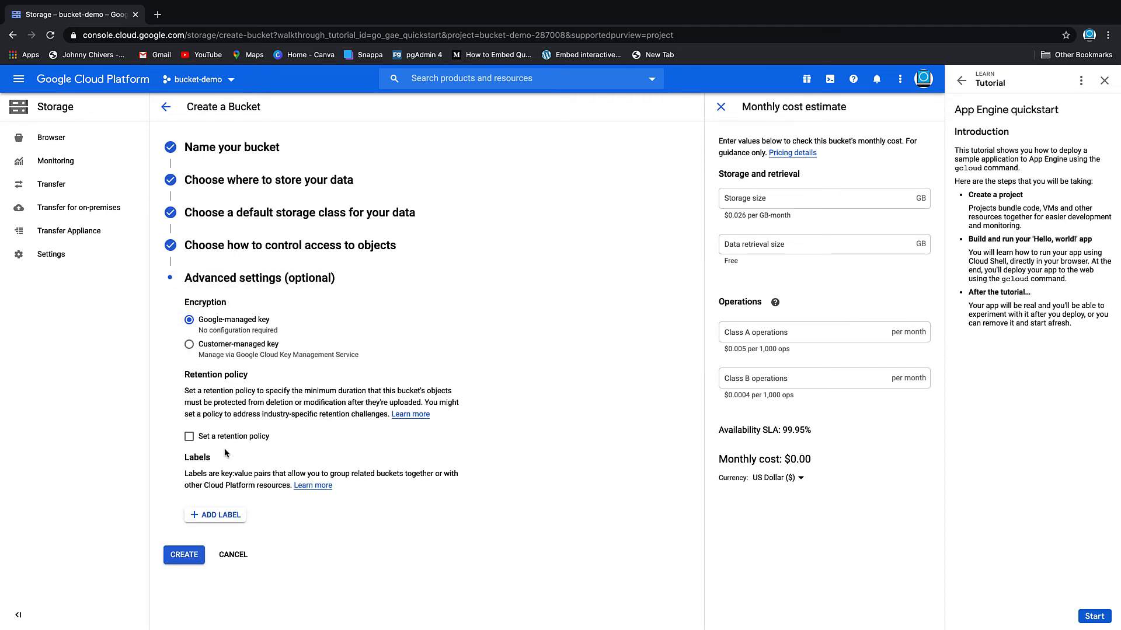
left_click(183, 555)
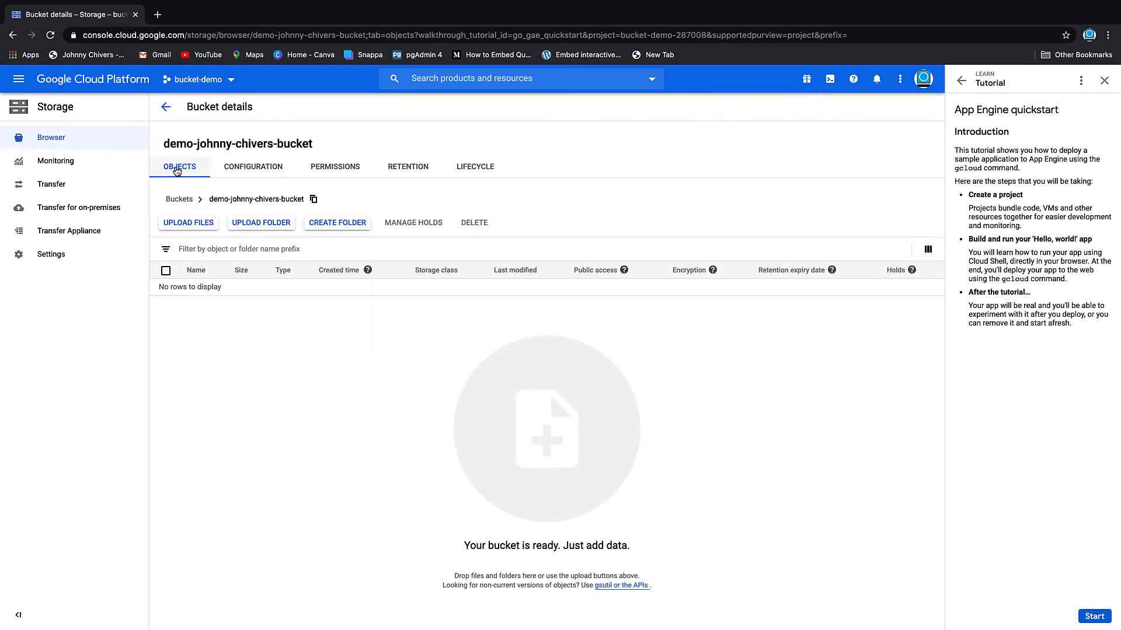
left_click(252, 166)
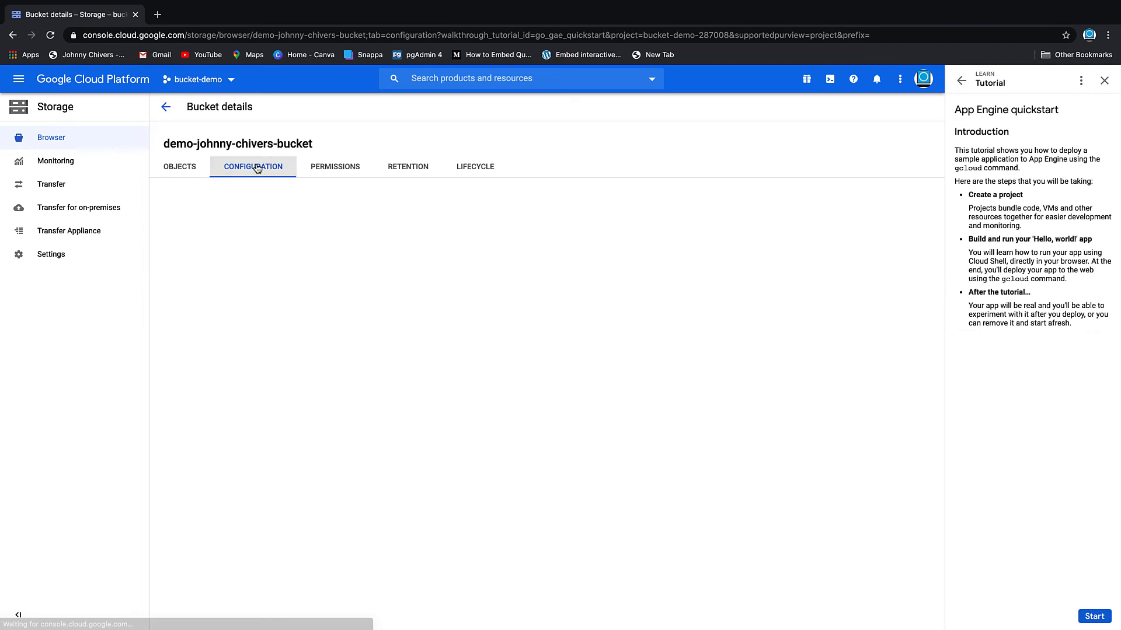
left_click(336, 167)
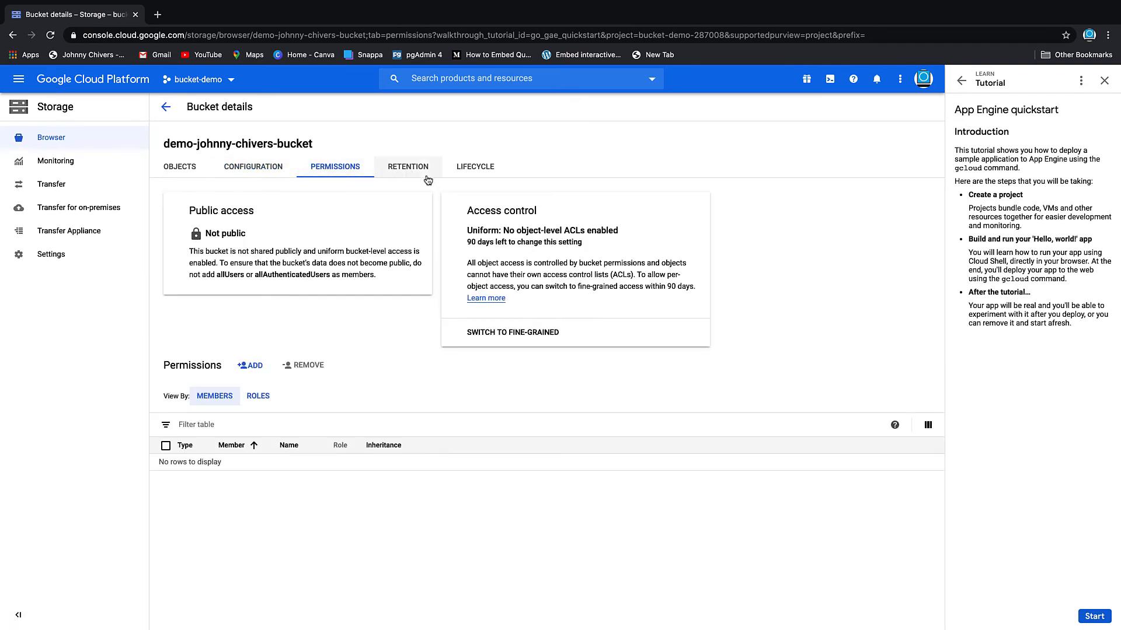
left_click(408, 166)
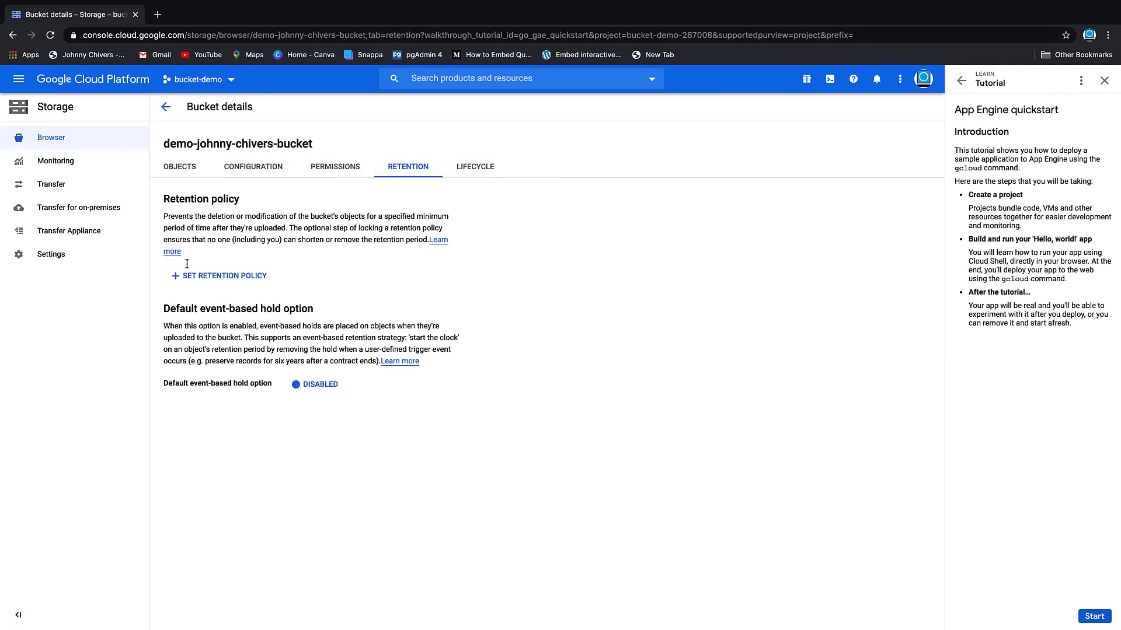
left_click(476, 167)
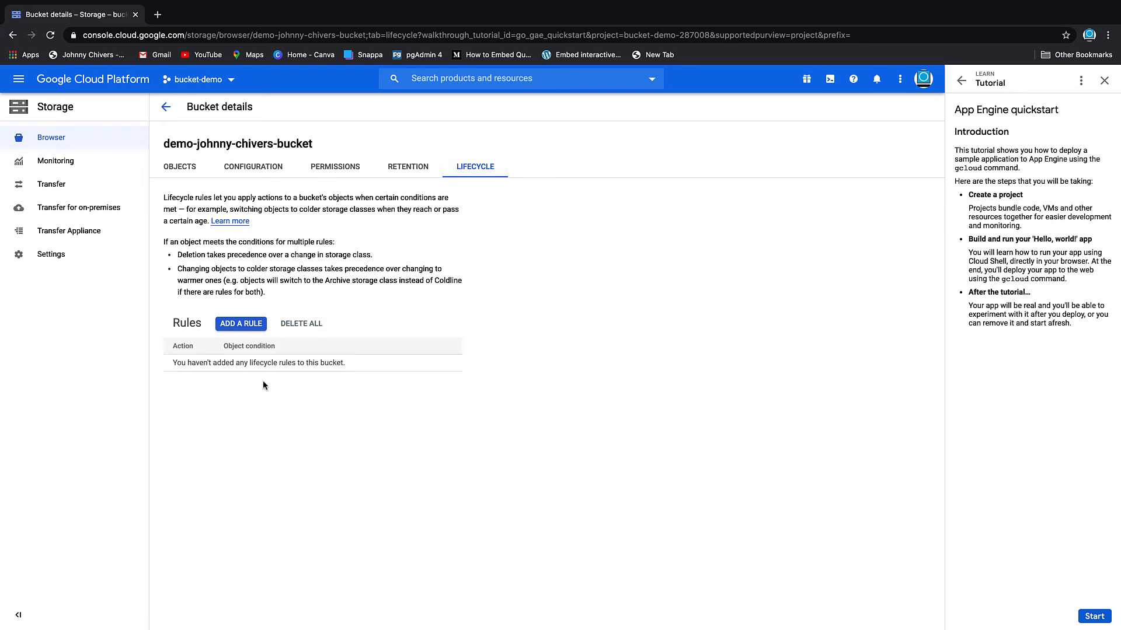
mouse_move(320, 291)
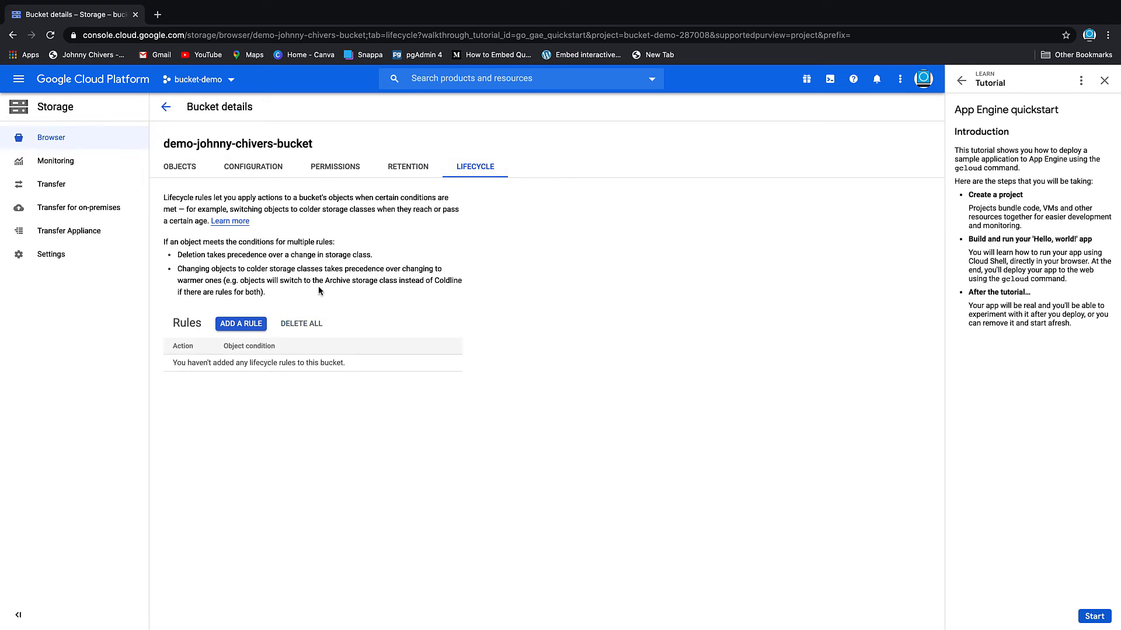
mouse_move(225, 279)
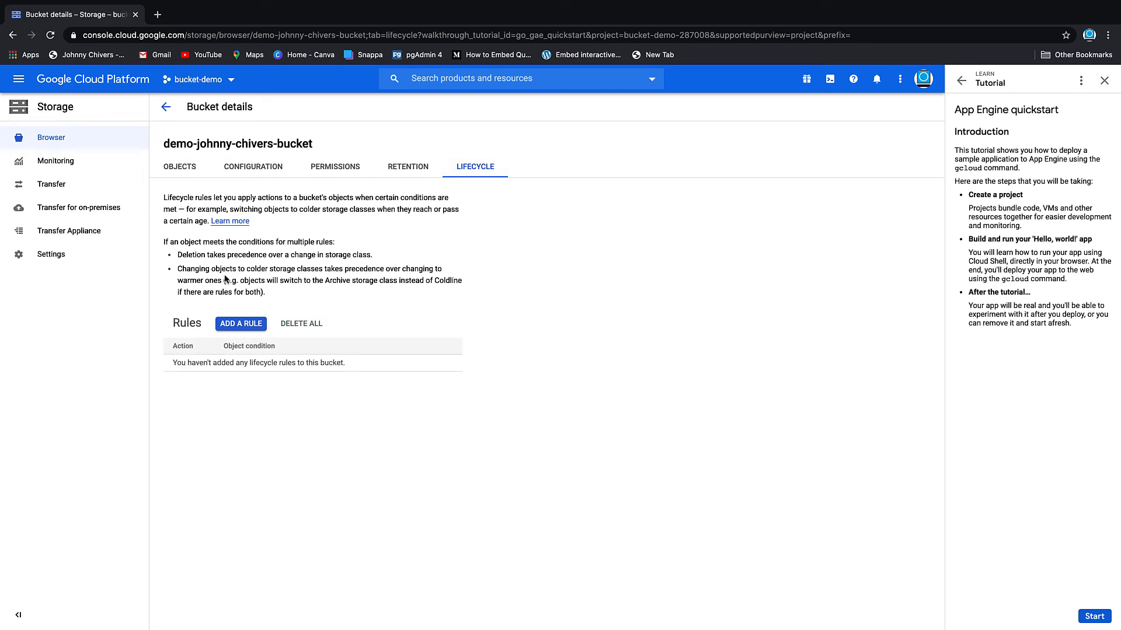
left_click(178, 167)
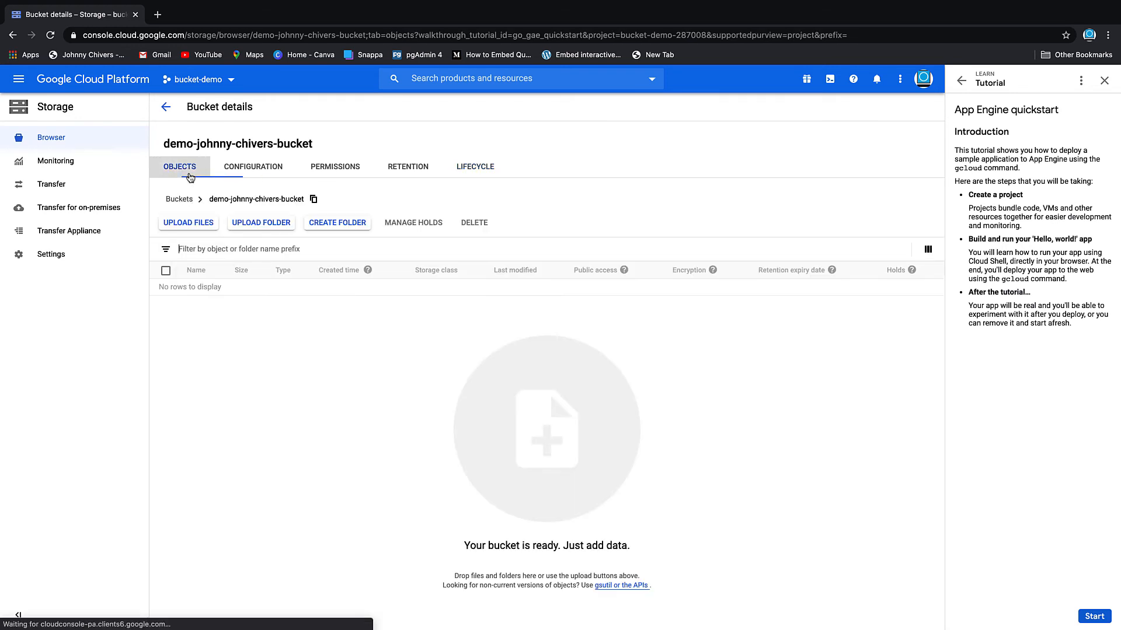
Step: Upload AWS EC2 Mac (3).jpg from Downloads and view its object details
left_click(188, 222)
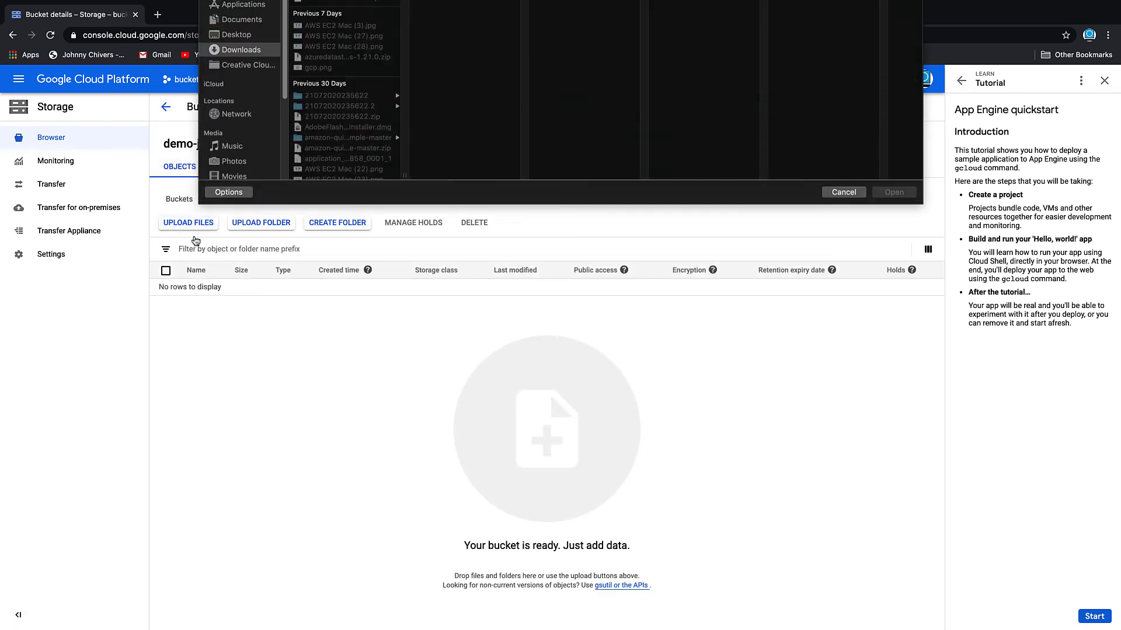
left_click(339, 82)
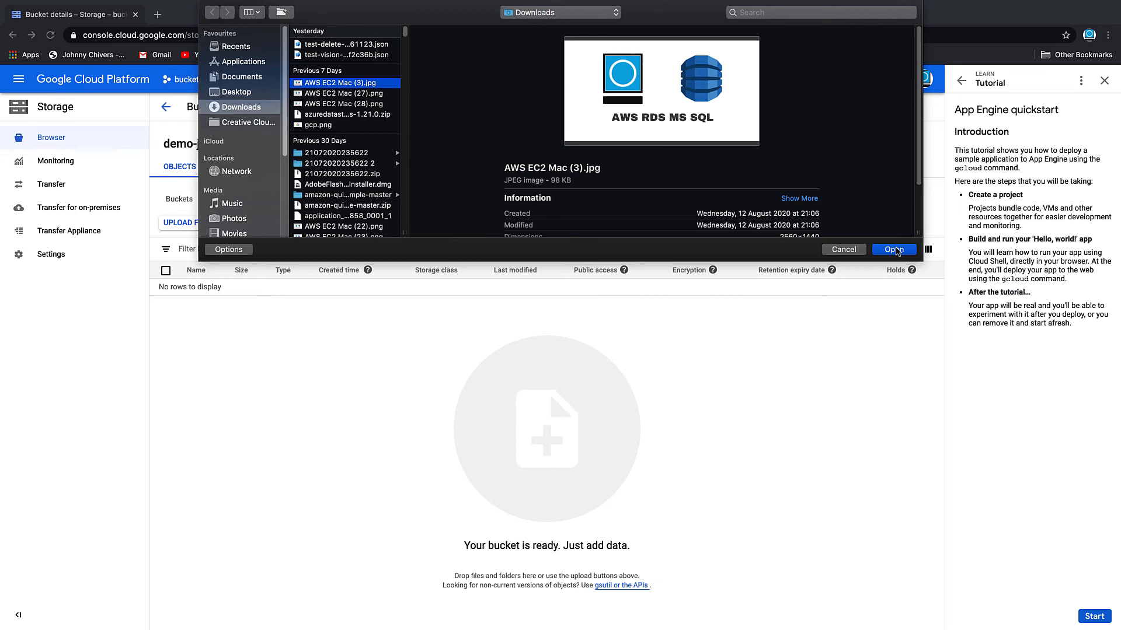
left_click(893, 250)
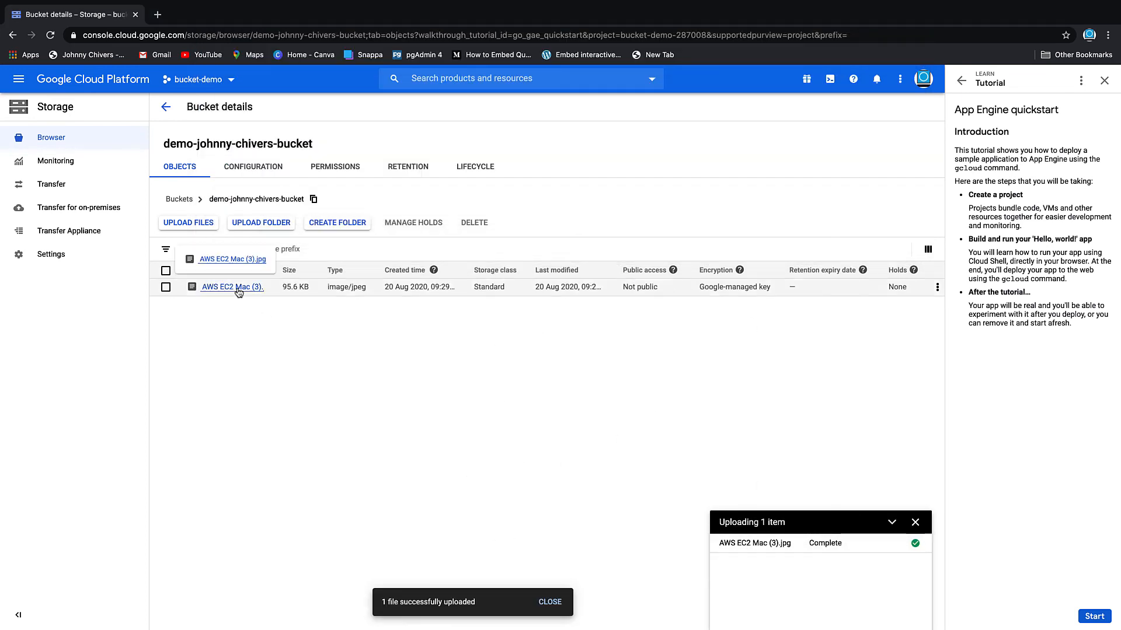
left_click(230, 287)
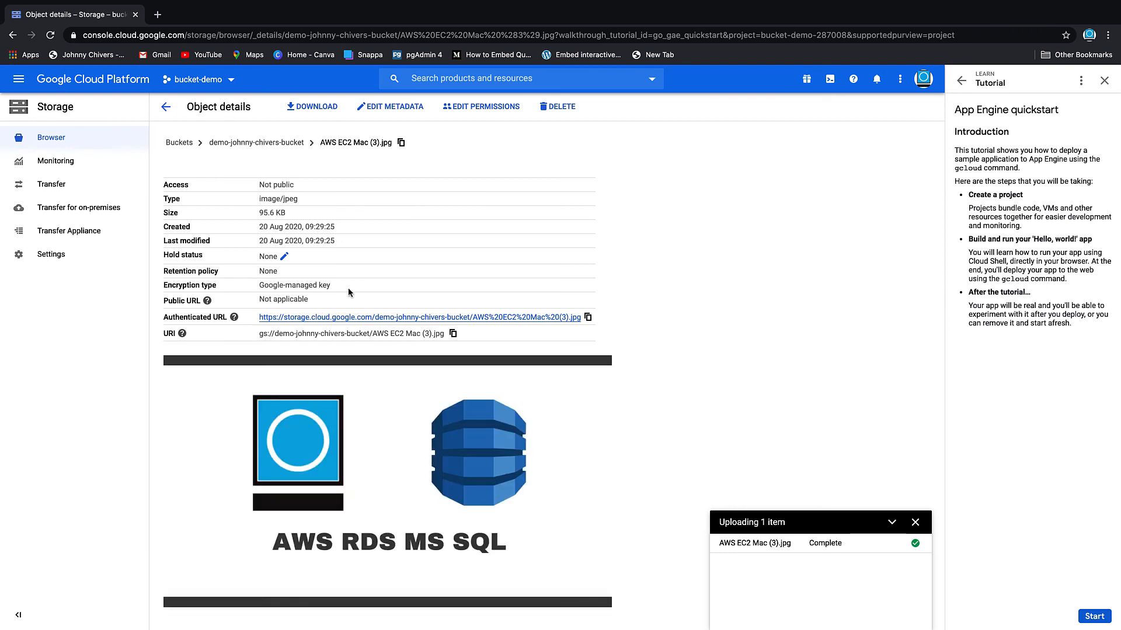
mouse_move(199, 511)
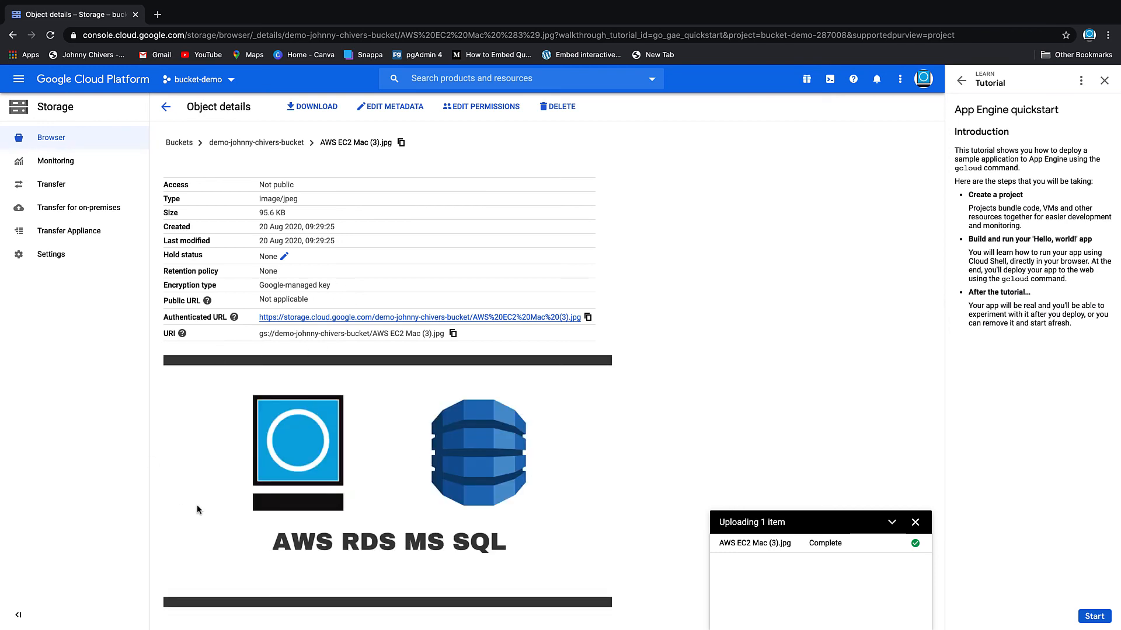
mouse_move(460, 320)
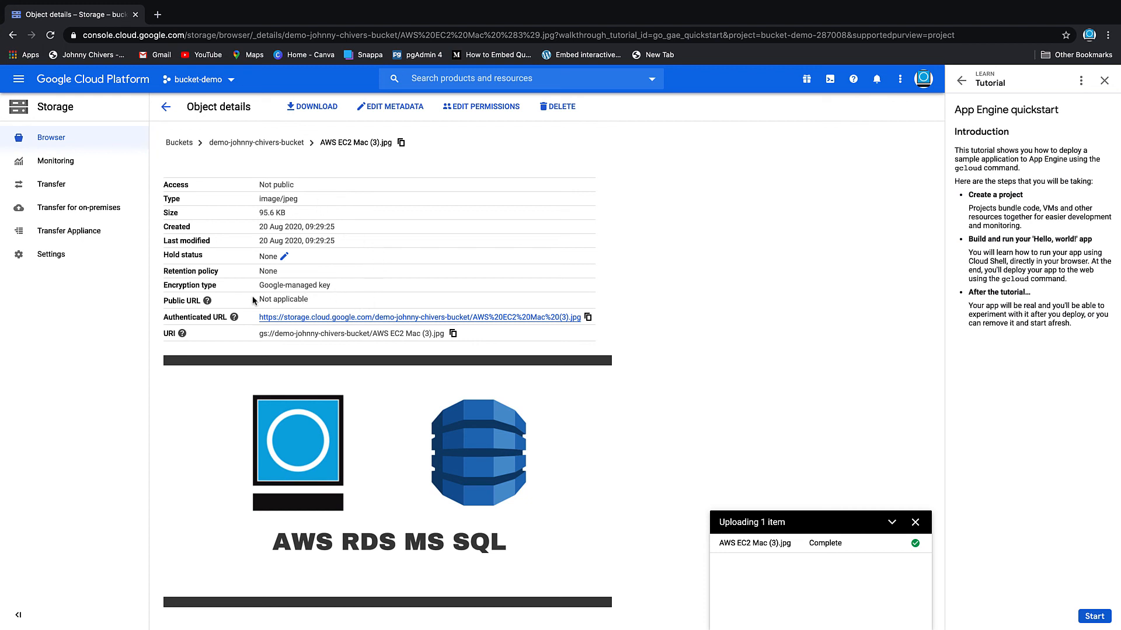
double_click(293, 285)
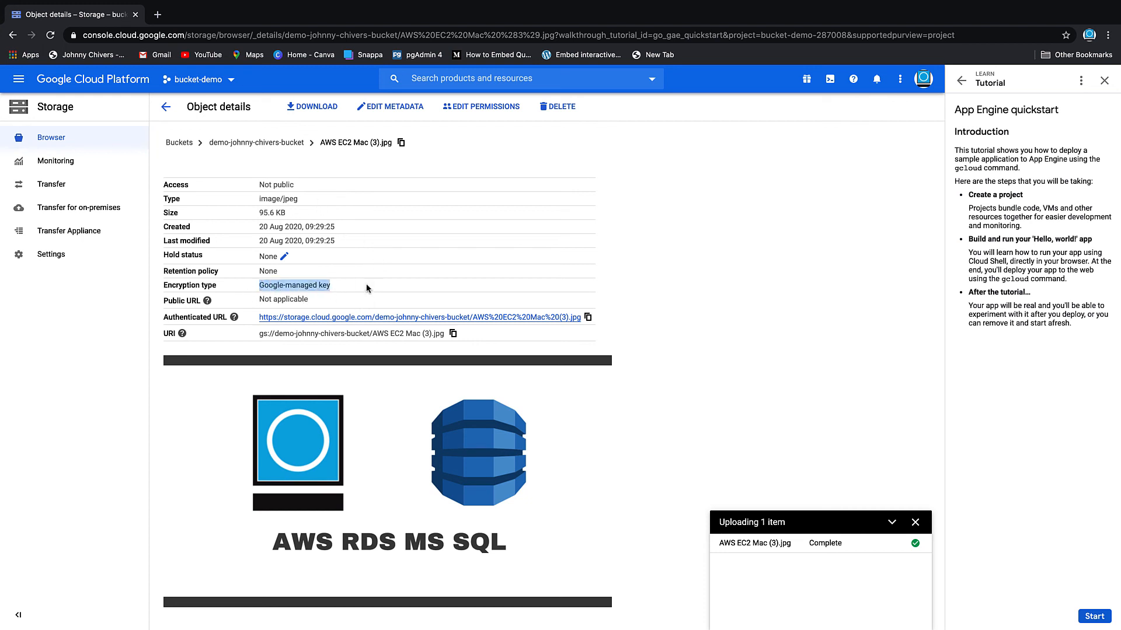